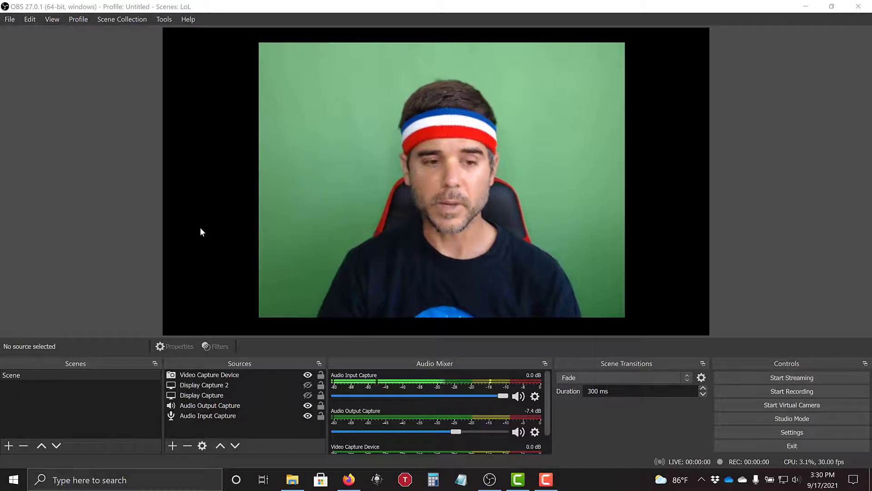
# Add a Video Capture Device source for the webcam to the scene's Sources list.
pyautogui.click(204, 385)
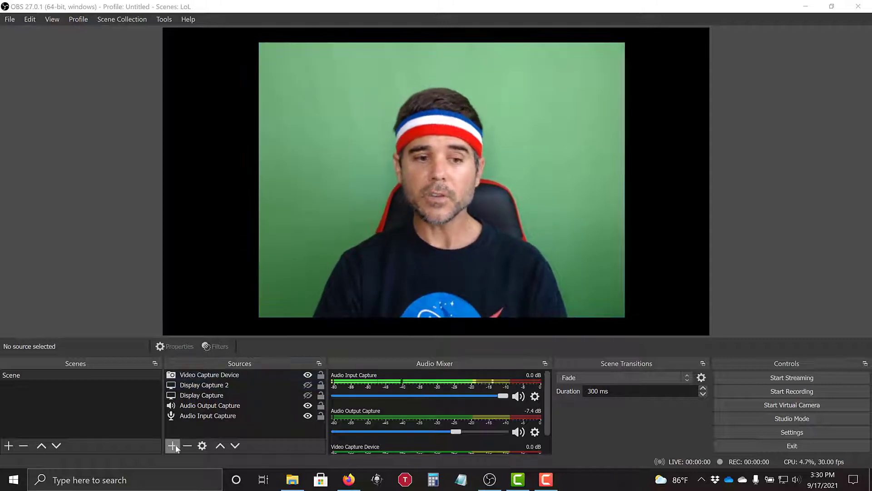
pyautogui.click(172, 445)
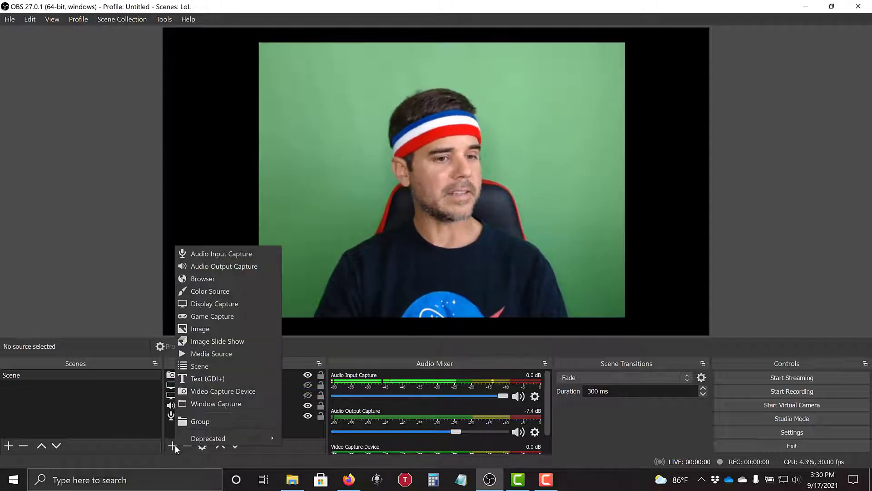
pyautogui.moveTo(223, 391)
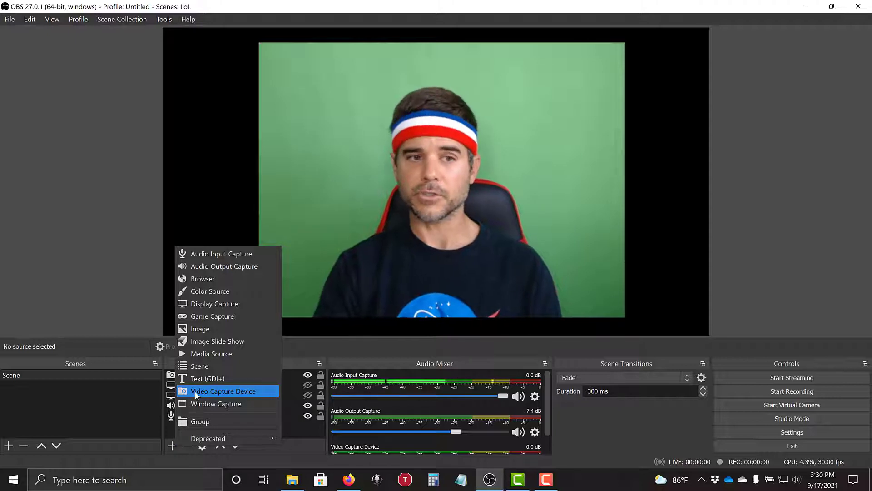
pyautogui.click(224, 391)
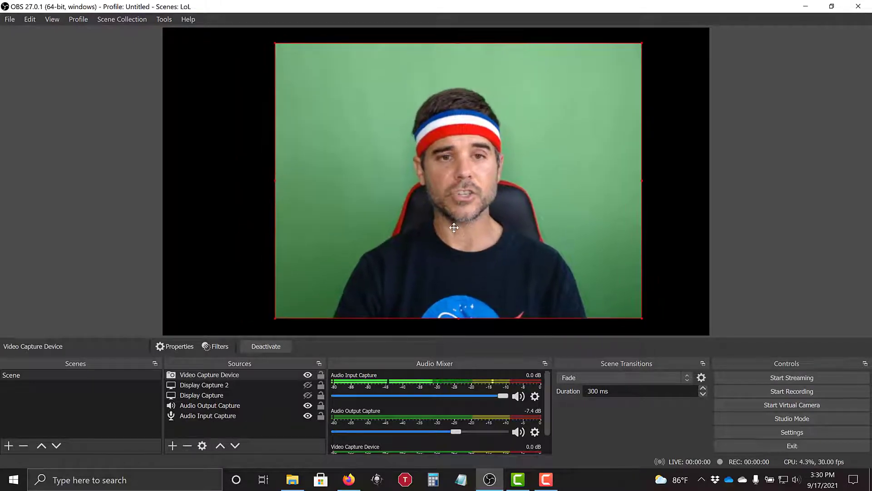
pyautogui.moveTo(137, 150)
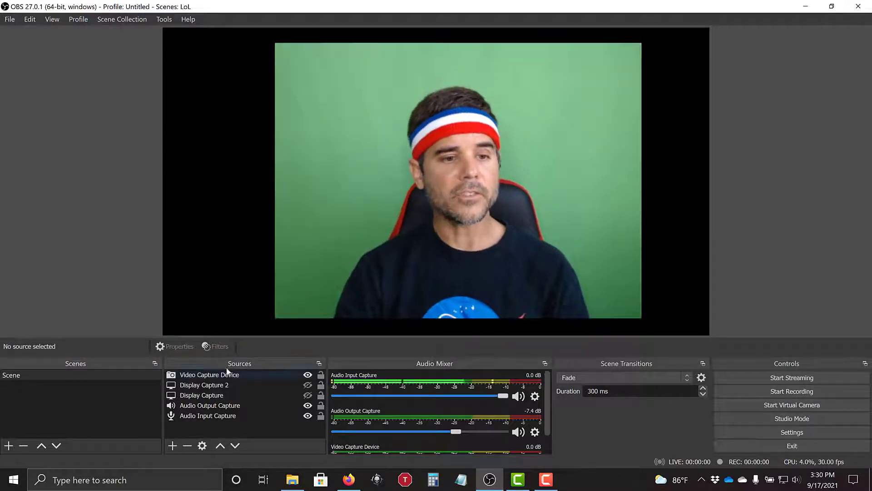
# Bring up the Filters window for the Video Capture Device source from its context menu.
pyautogui.click(204, 384)
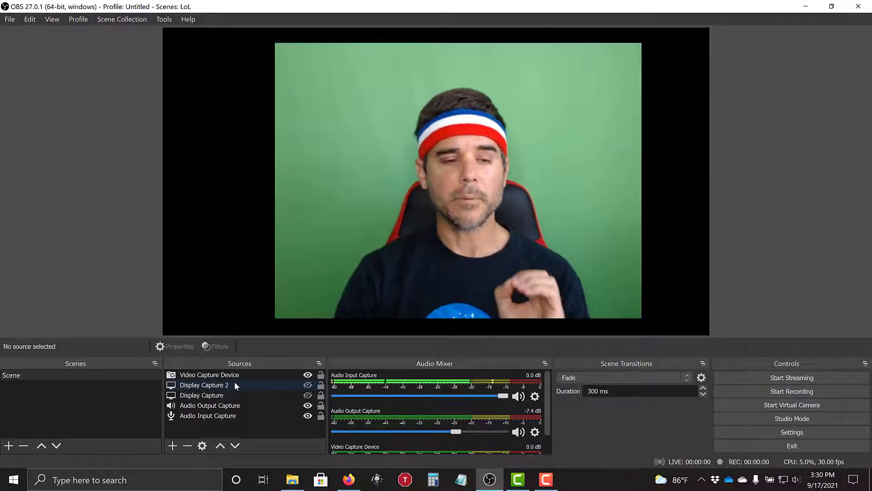
pyautogui.click(209, 375)
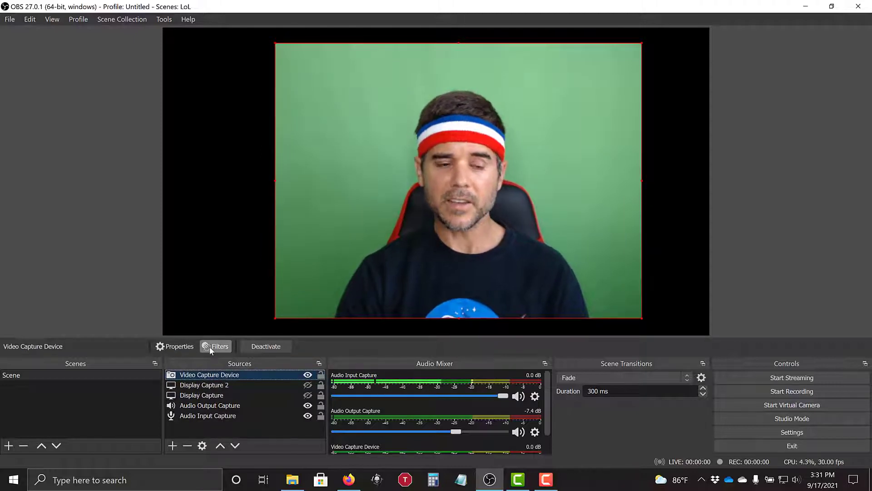
pyautogui.rightClick(209, 374)
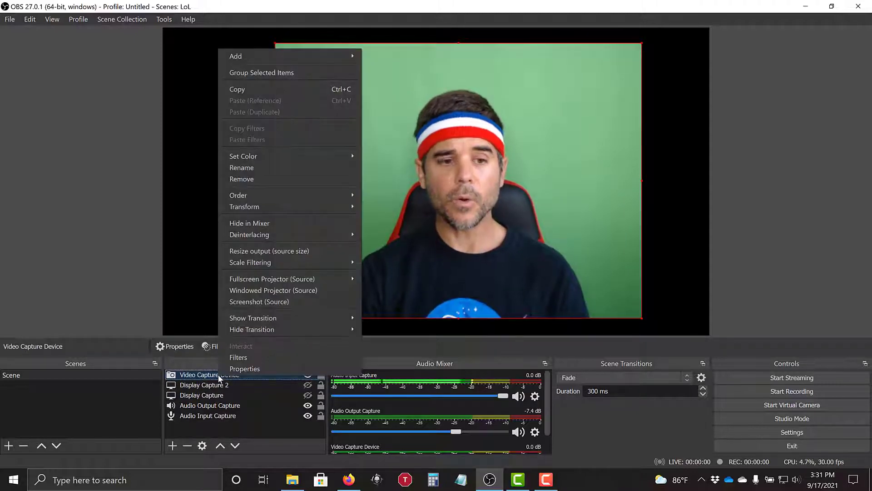
pyautogui.click(238, 357)
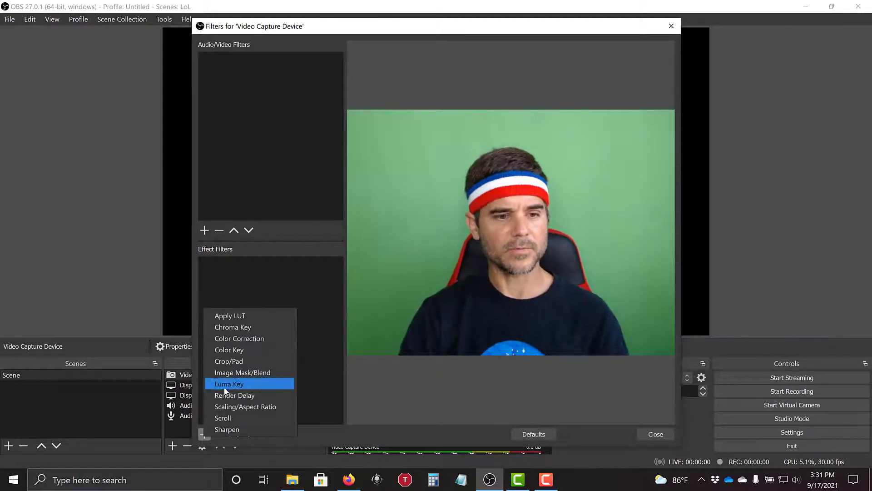
pyautogui.moveTo(239, 338)
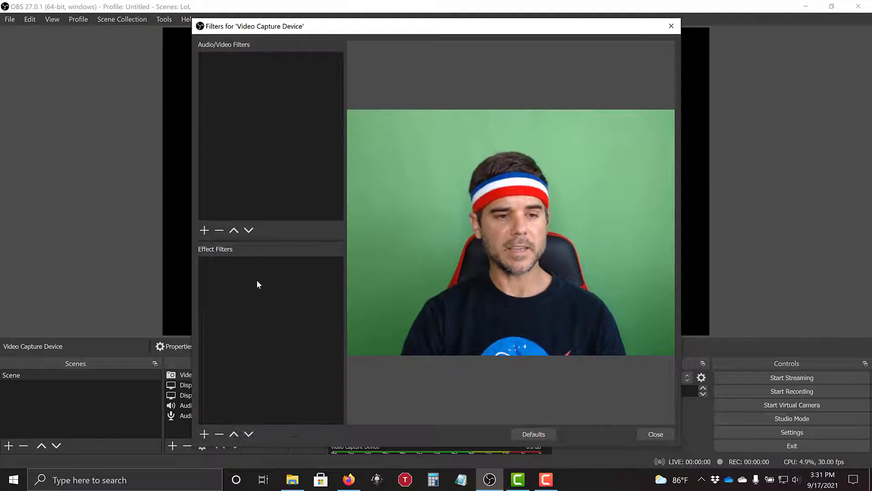
# Add a Chroma Key effect filter to the webcam source, keeping its default name.
pyautogui.click(204, 434)
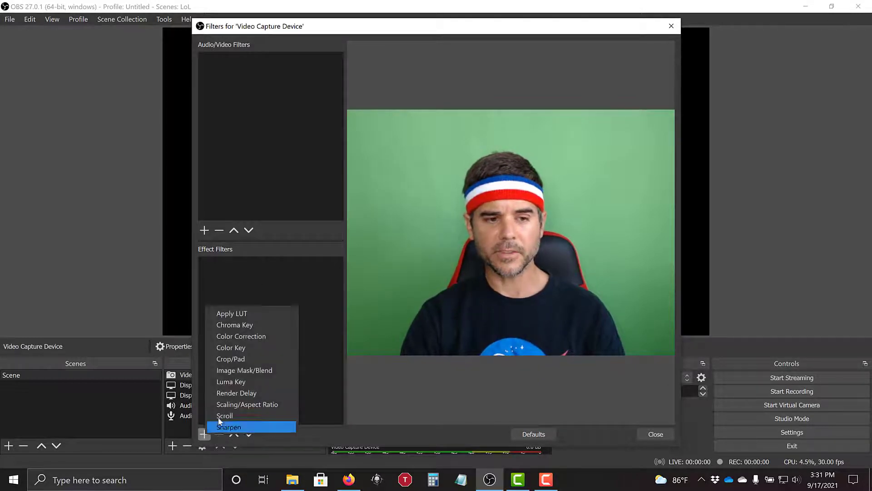
pyautogui.click(234, 324)
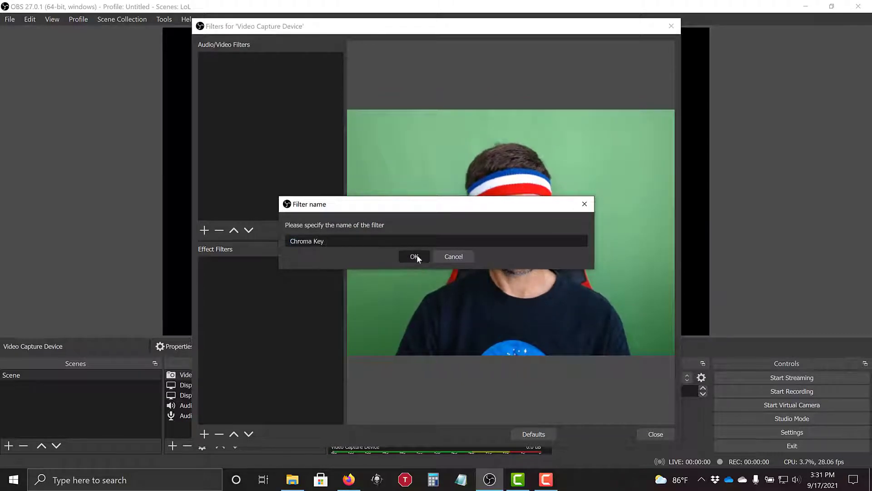
pyautogui.click(413, 256)
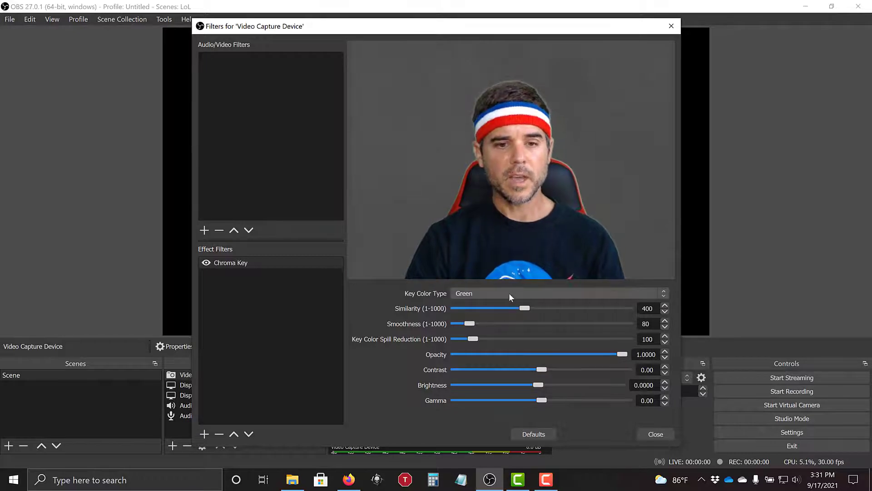
# Try Blue as the Key Color Type, then set it back to Green.
pyautogui.click(560, 293)
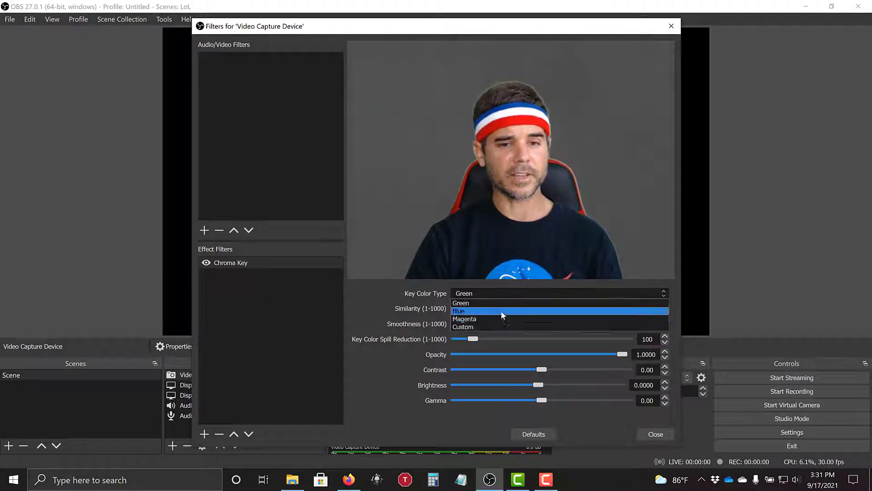
pyautogui.click(459, 311)
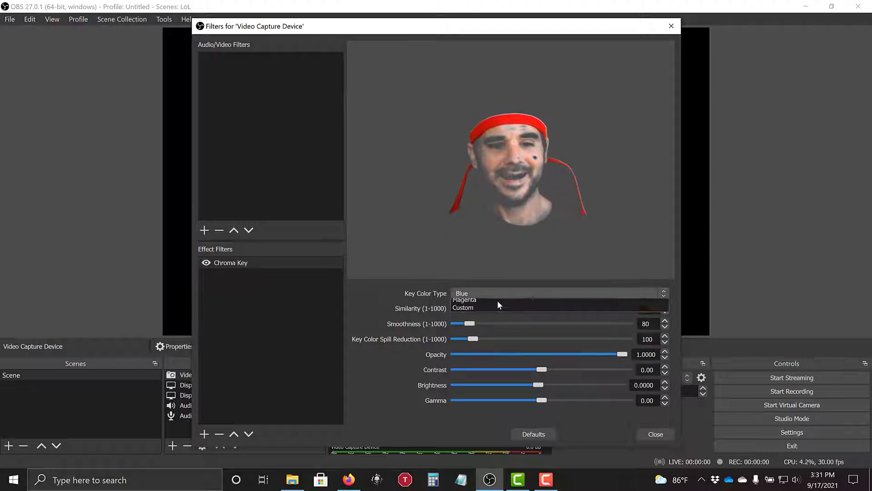
pyautogui.click(464, 299)
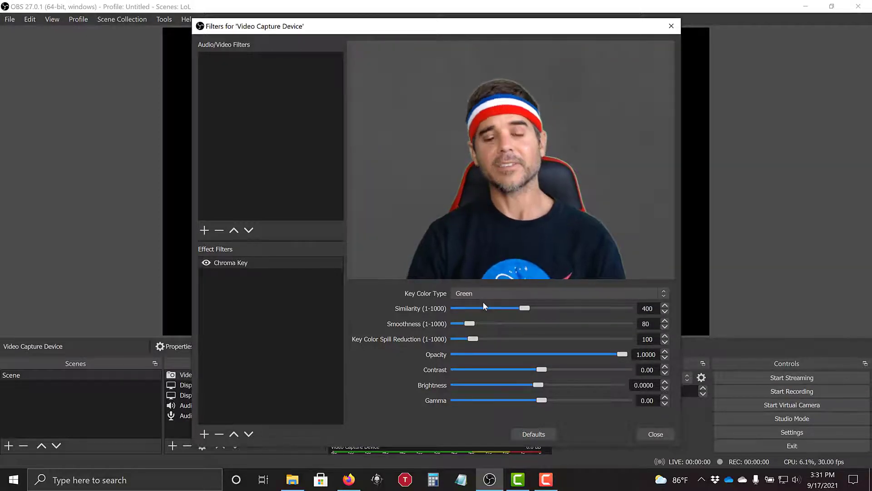
# Settle Similarity at 446 and lower Smoothness from 80 to 60.
pyautogui.moveTo(525, 308); pyautogui.dragTo(506, 308)
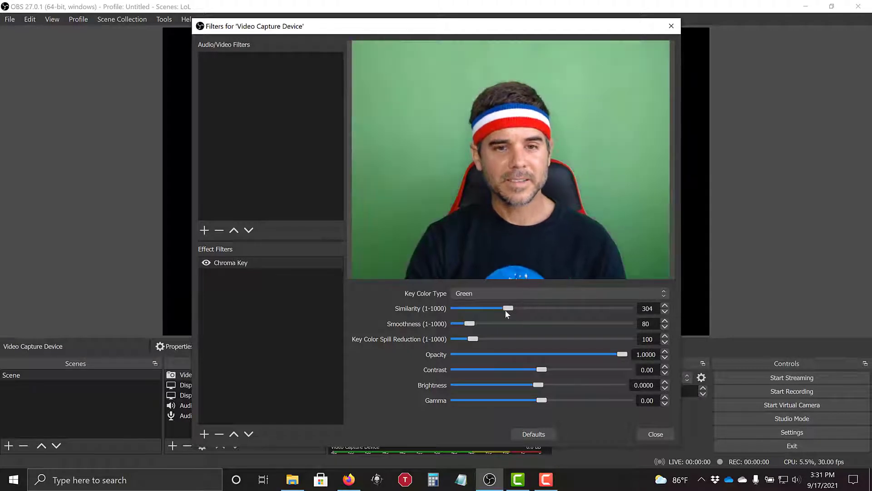
pyautogui.moveTo(508, 308); pyautogui.dragTo(487, 308)
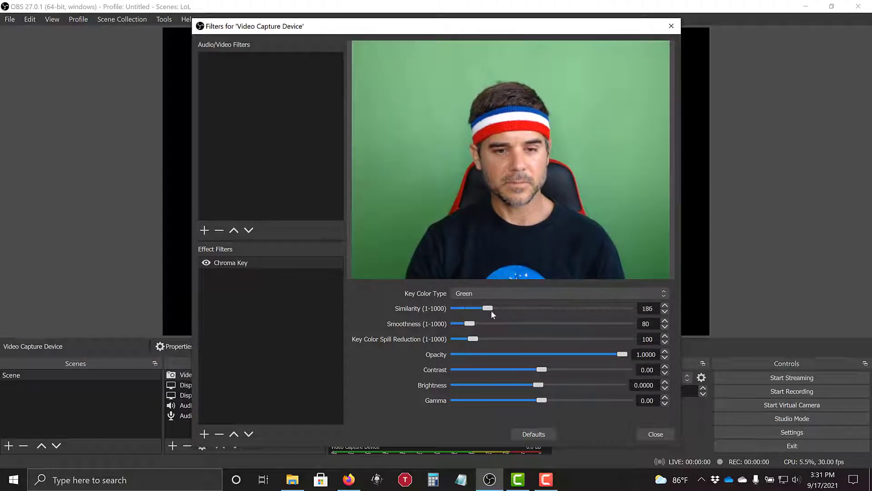
pyautogui.moveTo(488, 309); pyautogui.dragTo(537, 309)
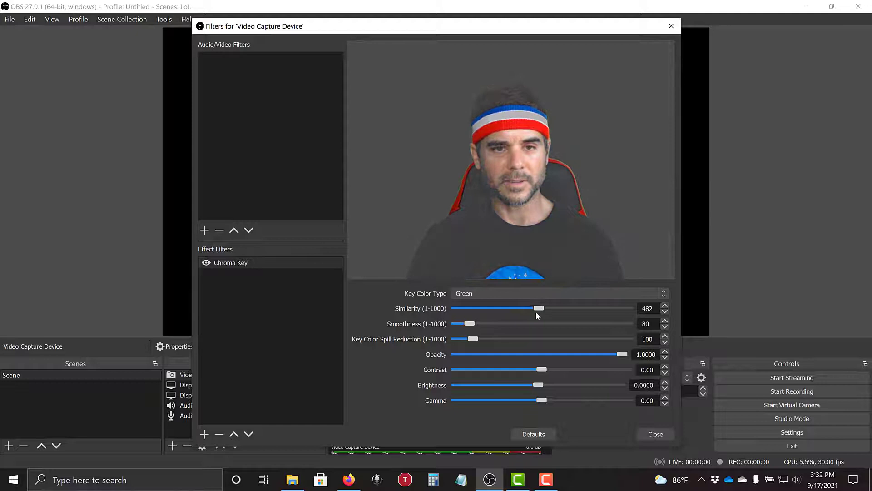
pyautogui.moveTo(537, 308); pyautogui.dragTo(534, 308)
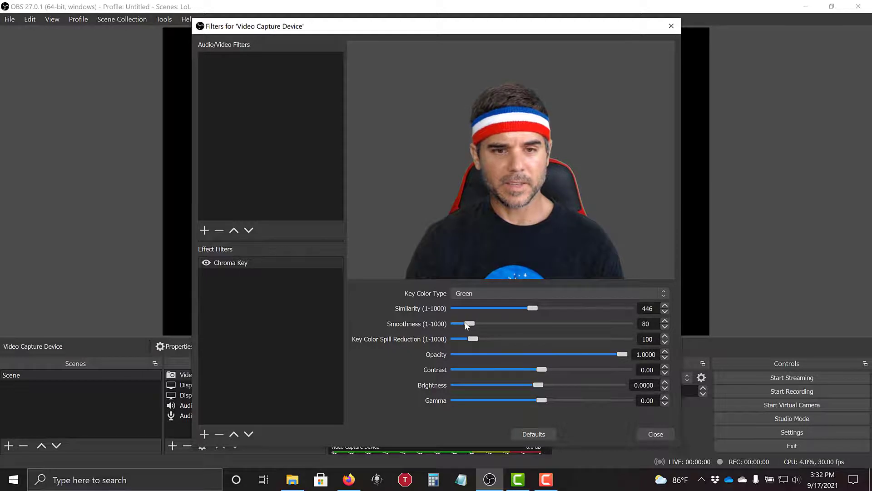
pyautogui.moveTo(472, 324); pyautogui.dragTo(461, 323)
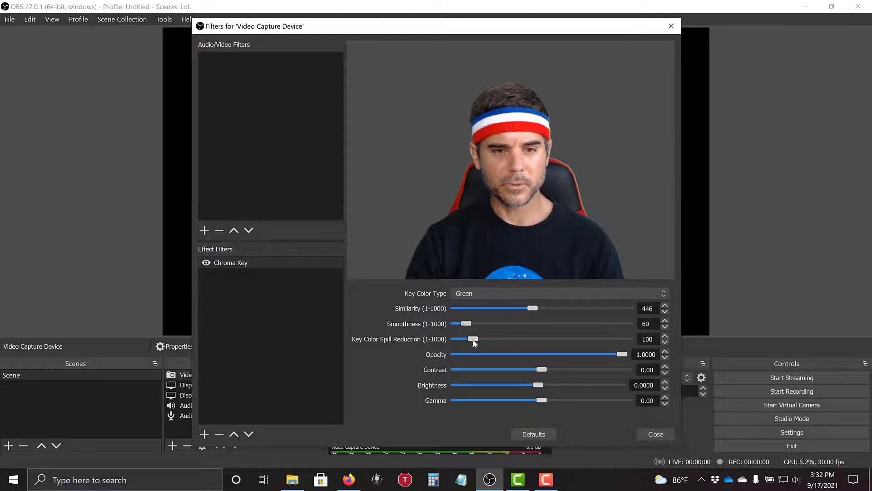
# Experiment with Key Color Spill Reduction up to 525 and settle it at 123.
pyautogui.moveTo(472, 339); pyautogui.dragTo(485, 339)
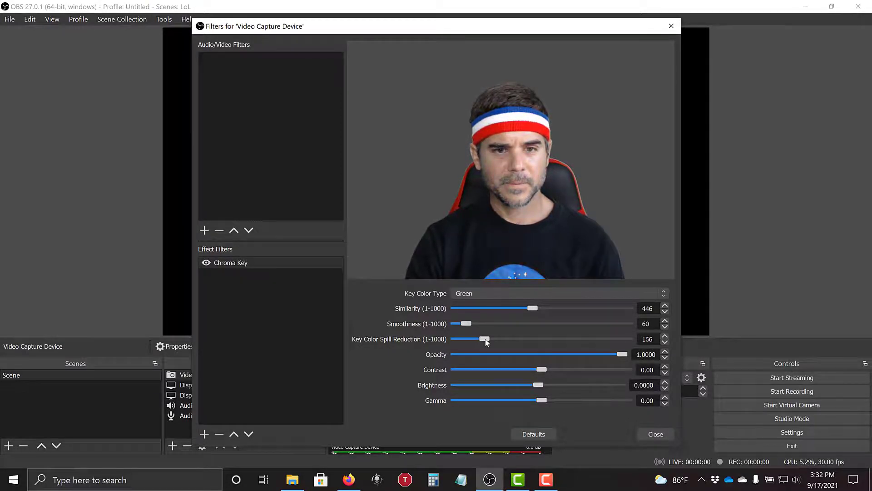
pyautogui.moveTo(486, 339); pyautogui.dragTo(547, 339)
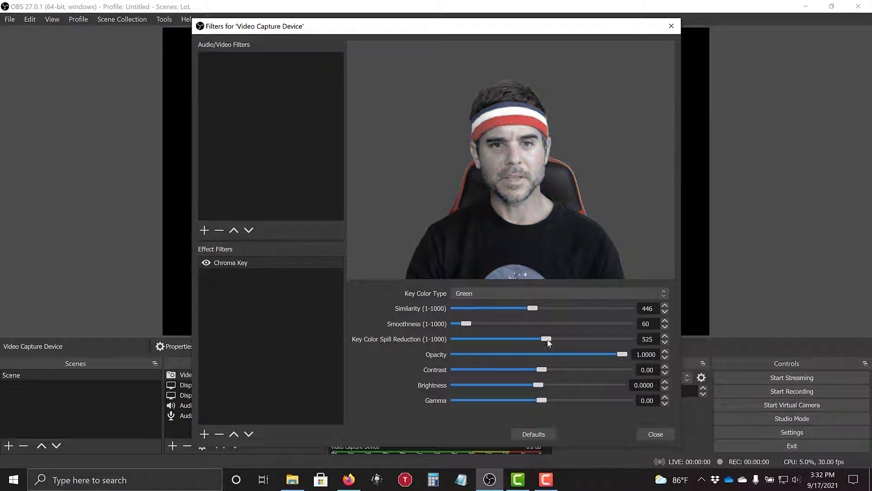
pyautogui.moveTo(547, 339); pyautogui.dragTo(517, 339)
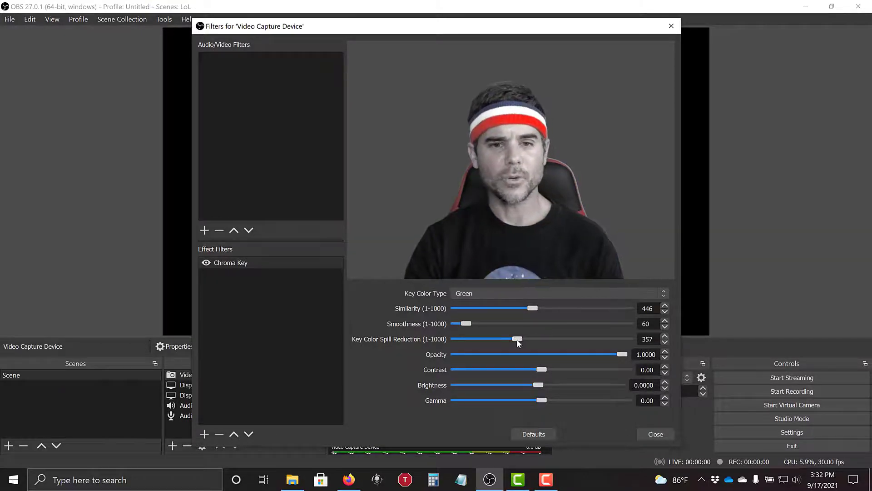
pyautogui.moveTo(519, 338); pyautogui.dragTo(517, 338)
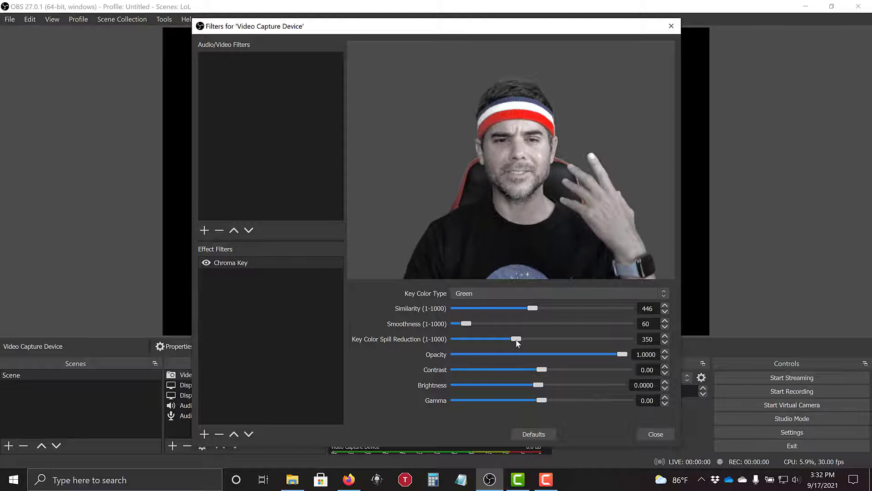
pyautogui.moveTo(516, 338); pyautogui.dragTo(505, 338)
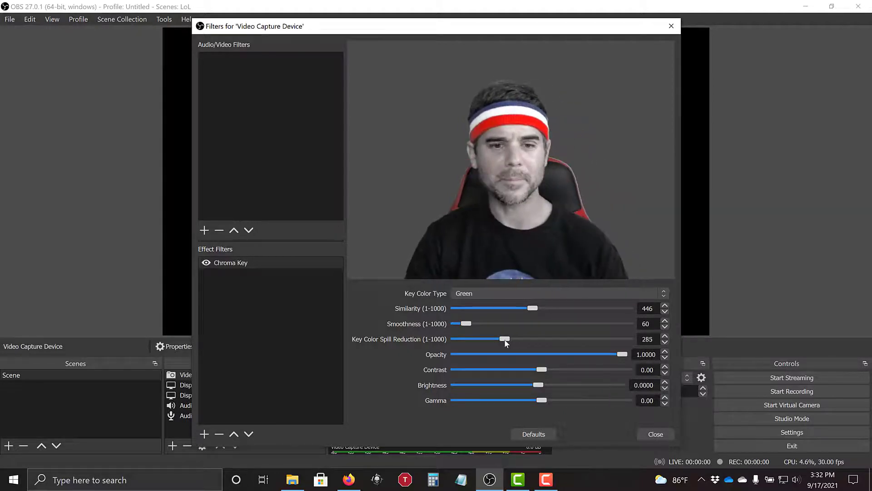
pyautogui.moveTo(506, 339); pyautogui.dragTo(455, 339)
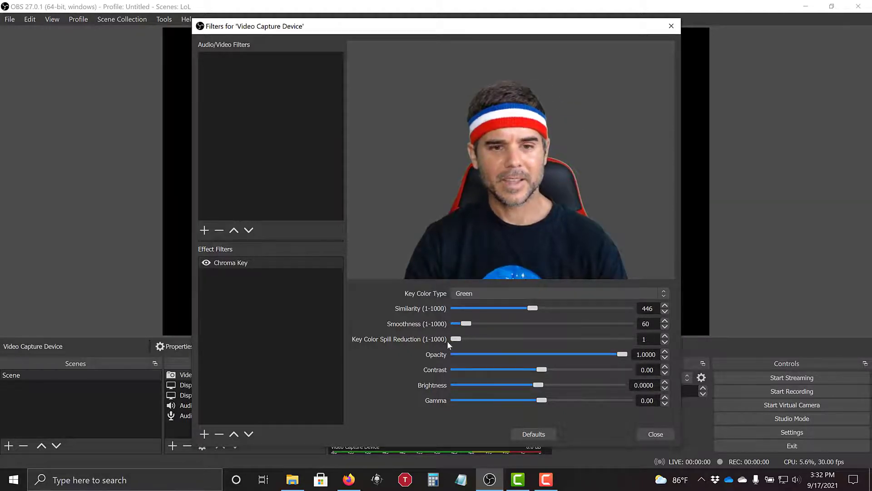
pyautogui.moveTo(456, 338); pyautogui.dragTo(477, 338)
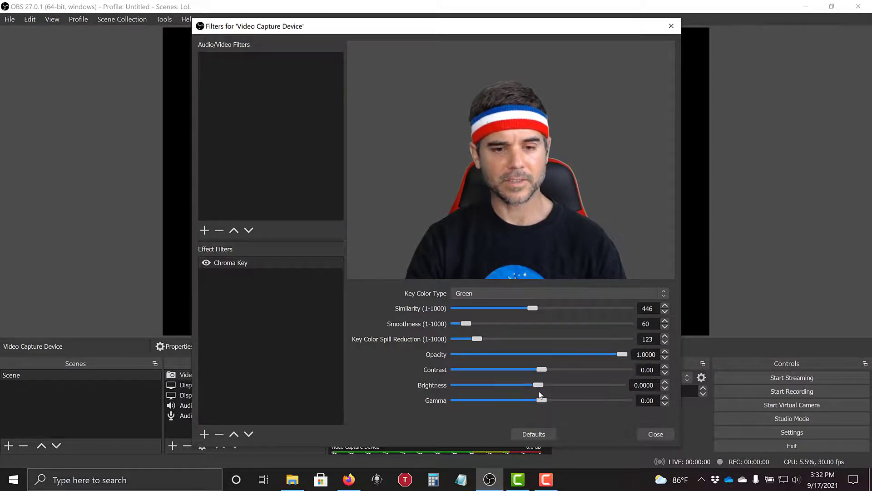
# Set Brightness to -0.0173 and Gamma to 0.08, then close the filters window.
pyautogui.moveTo(529, 384); pyautogui.dragTo(536, 384)
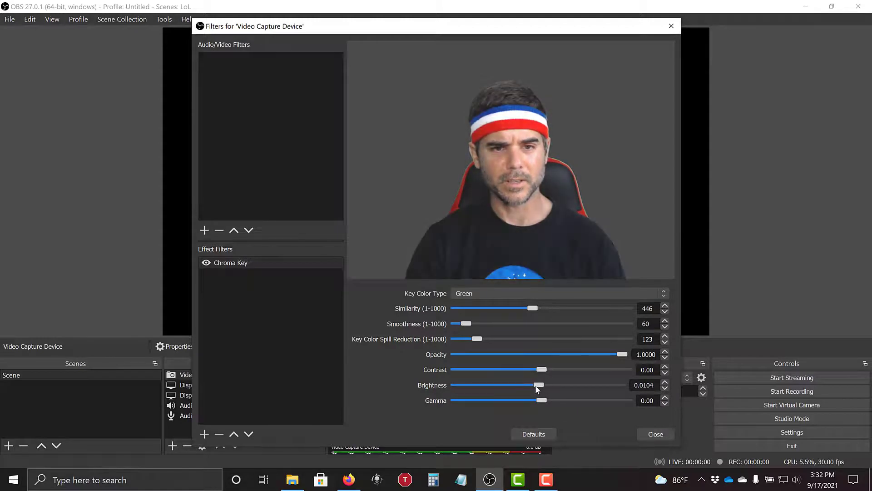
pyautogui.moveTo(532, 384); pyautogui.dragTo(528, 385)
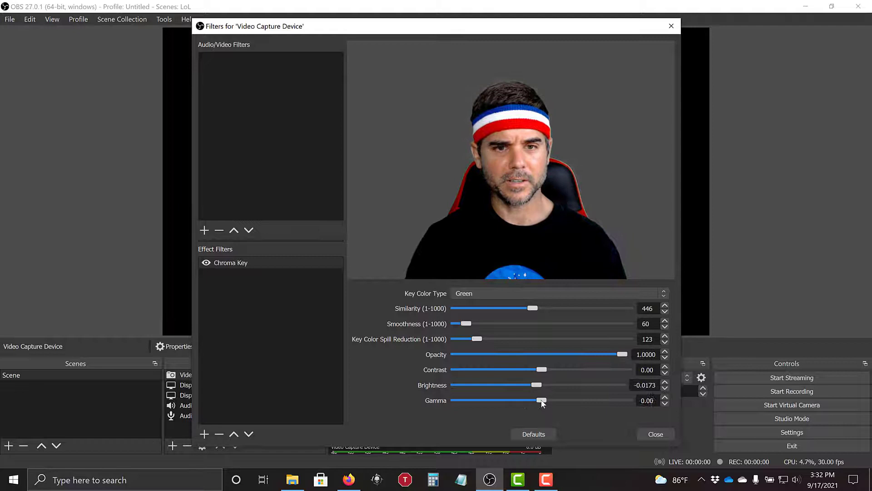
pyautogui.moveTo(543, 400); pyautogui.dragTo(546, 399)
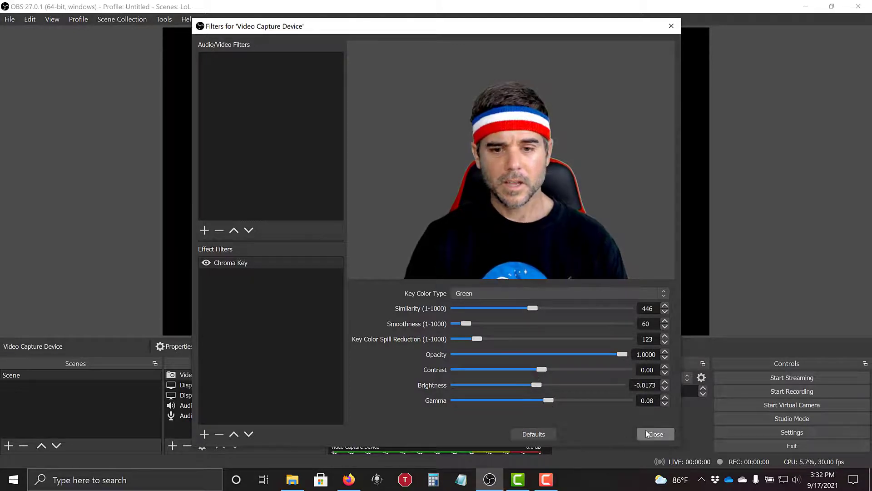
pyautogui.click(655, 435)
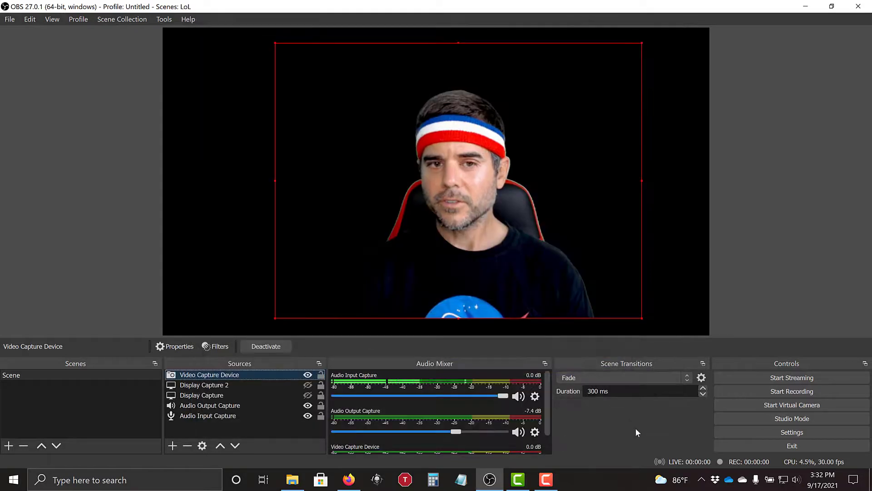